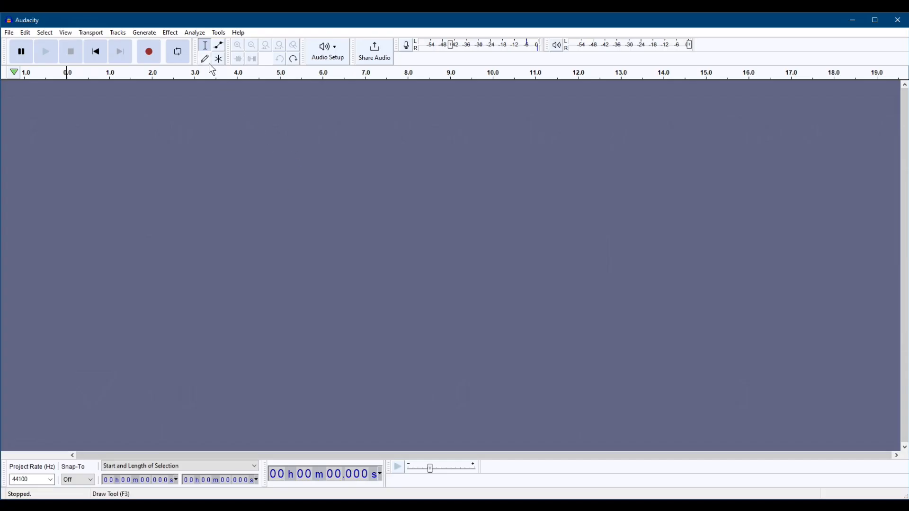
pyautogui.moveTo(328, 51)
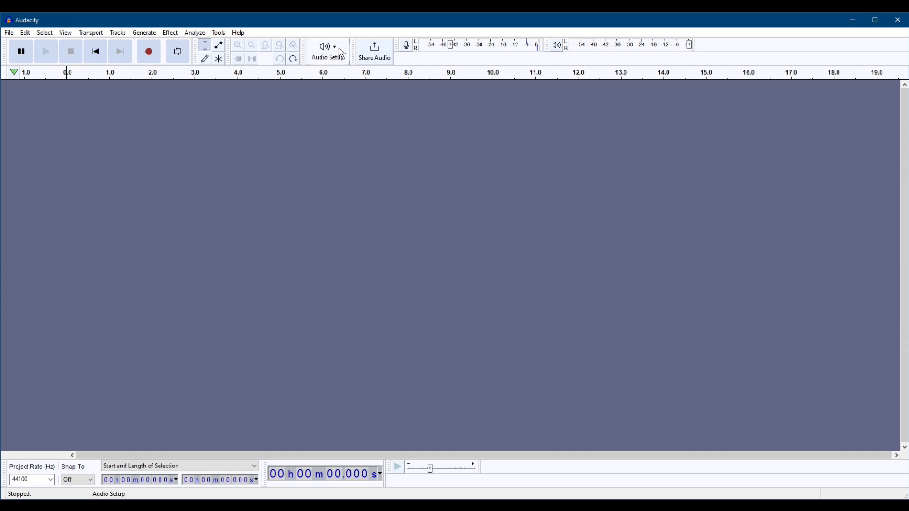
# Reach the Devices dialog through Audio Setup > Audio Settings.
pyautogui.click(328, 52)
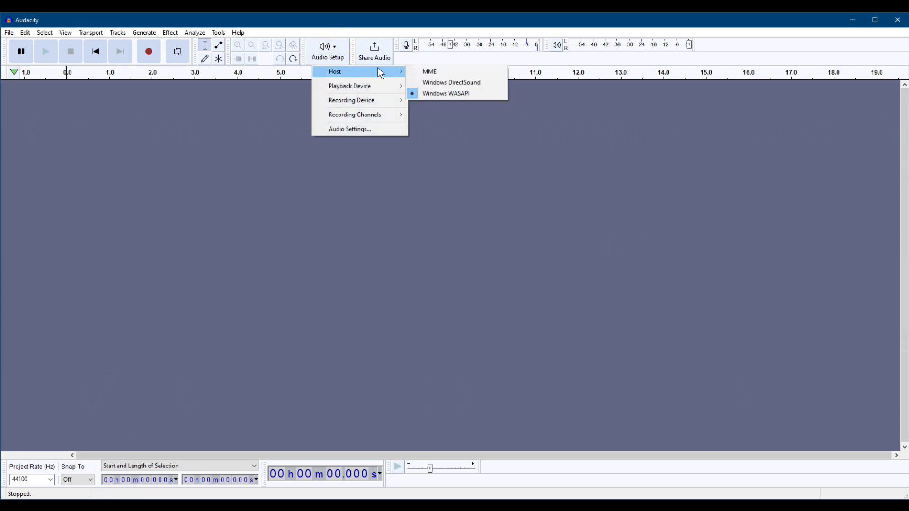
pyautogui.click(350, 131)
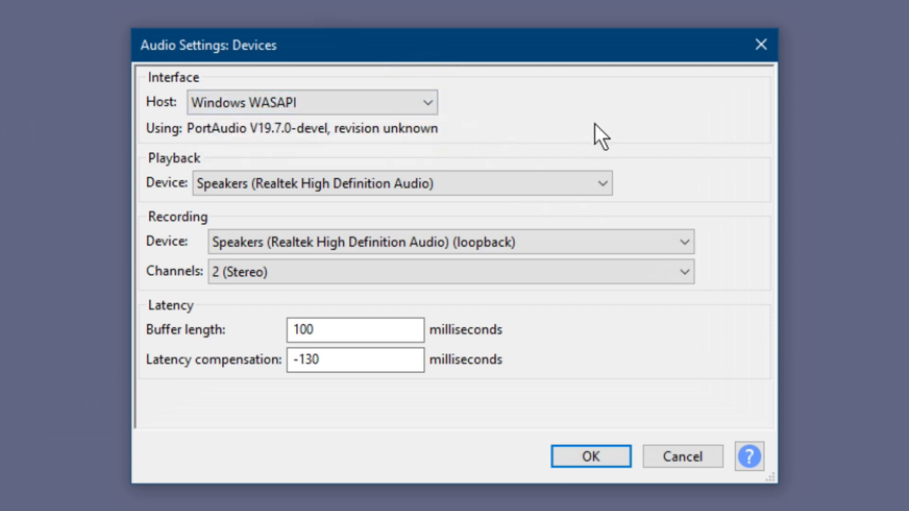
# Confirm WASAPI host, Realtek speakers loopback recording device and 2 (Stereo) channels, then apply with OK.
pyautogui.click(403, 183)
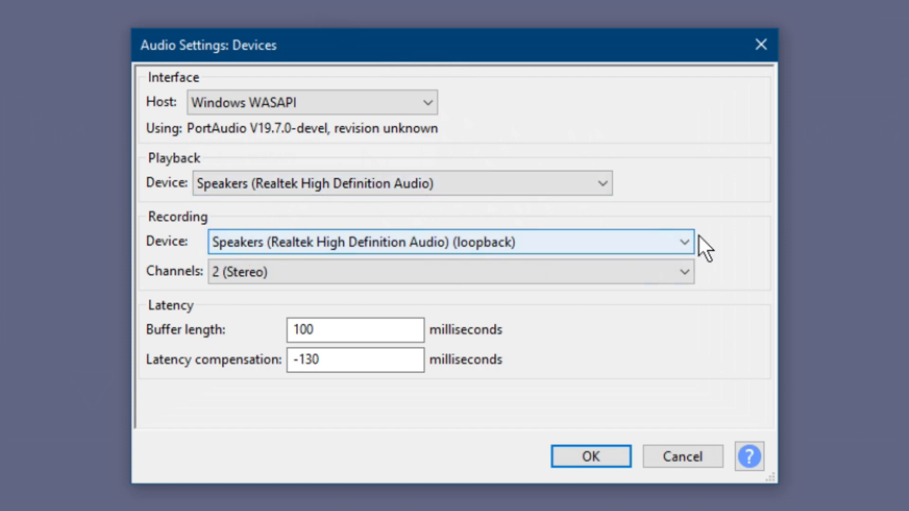
pyautogui.click(683, 241)
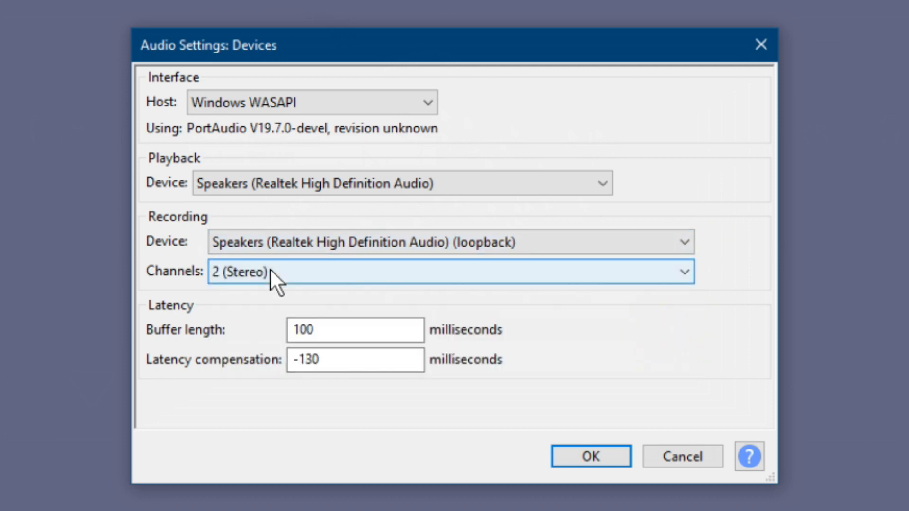
pyautogui.click(683, 272)
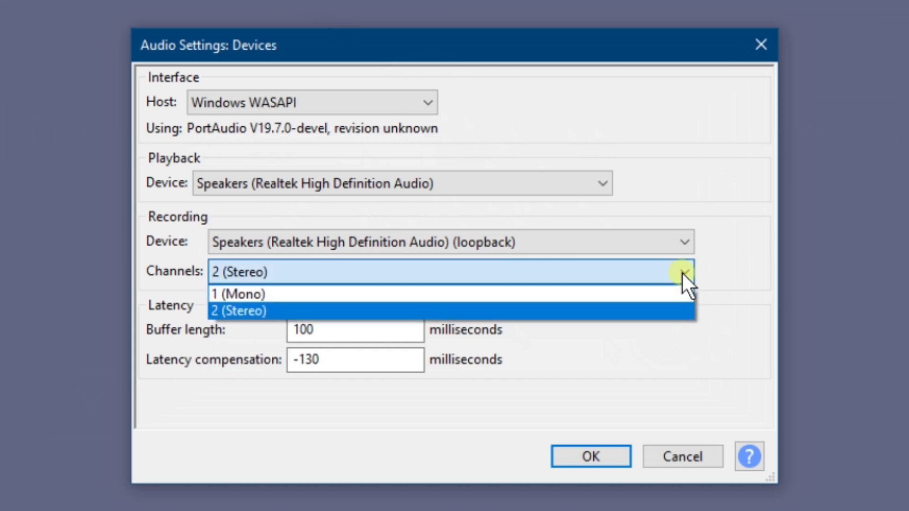
pyautogui.click(238, 311)
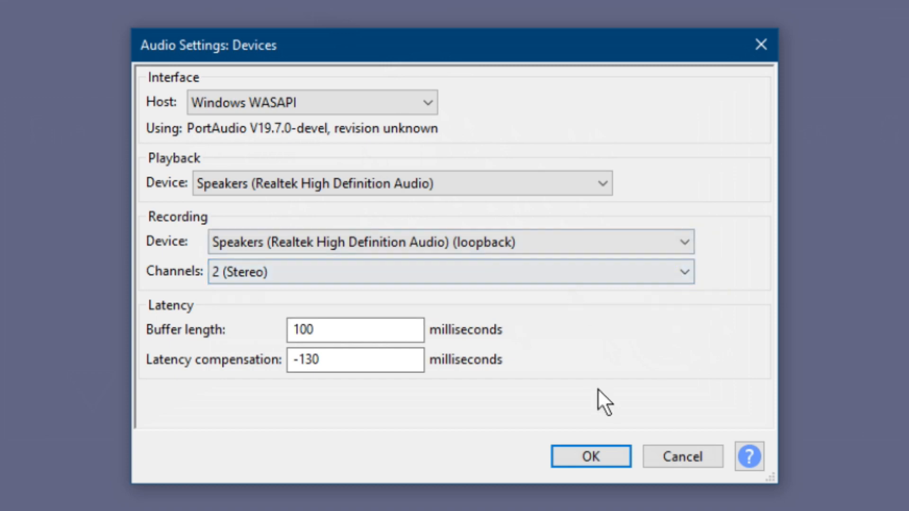
pyautogui.click(590, 456)
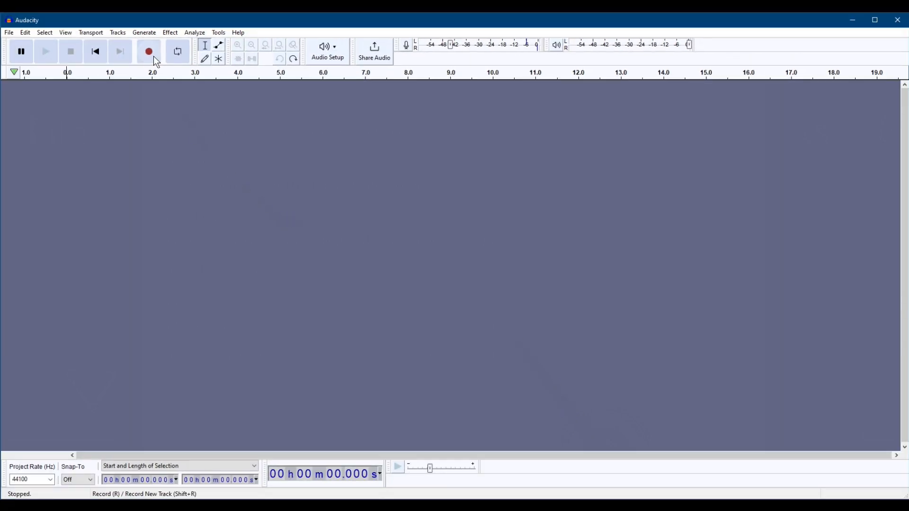
pyautogui.moveTo(149, 51)
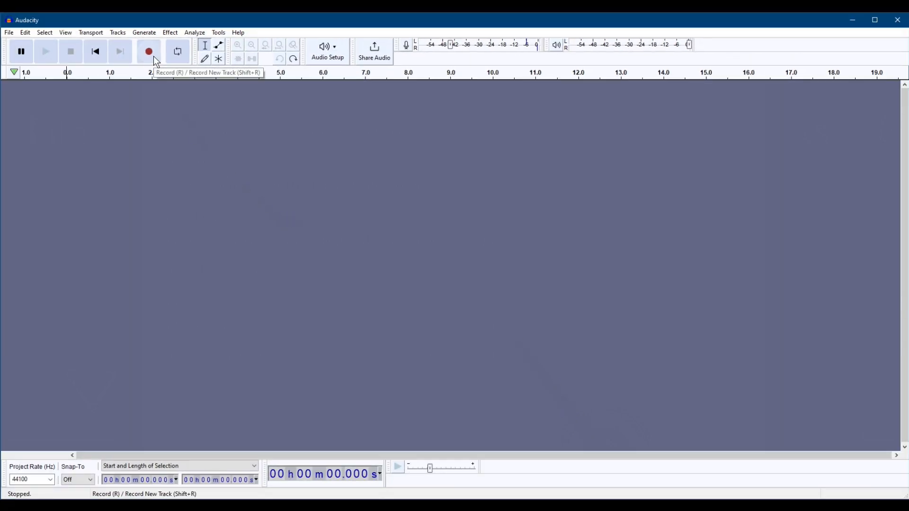
# Record roughly 11 seconds of the speaker output into a new stereo track and stop.
pyautogui.click(148, 51)
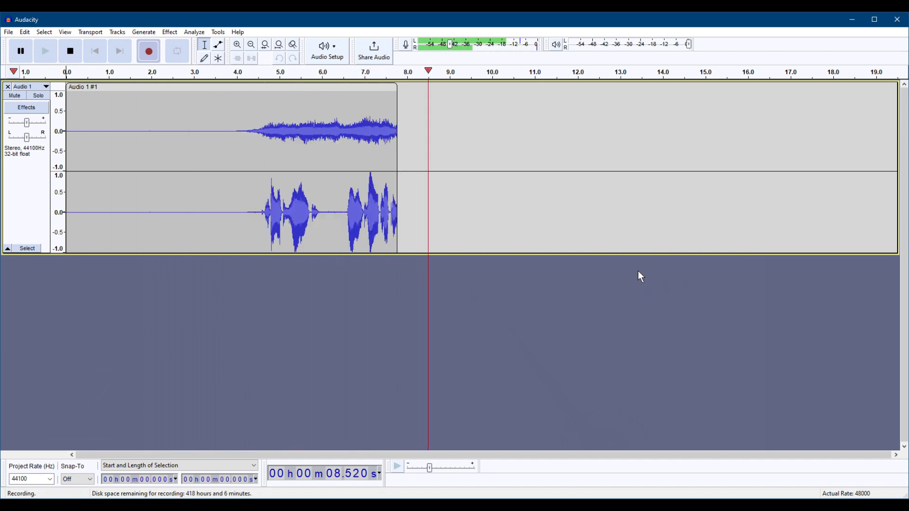
pyautogui.click(70, 52)
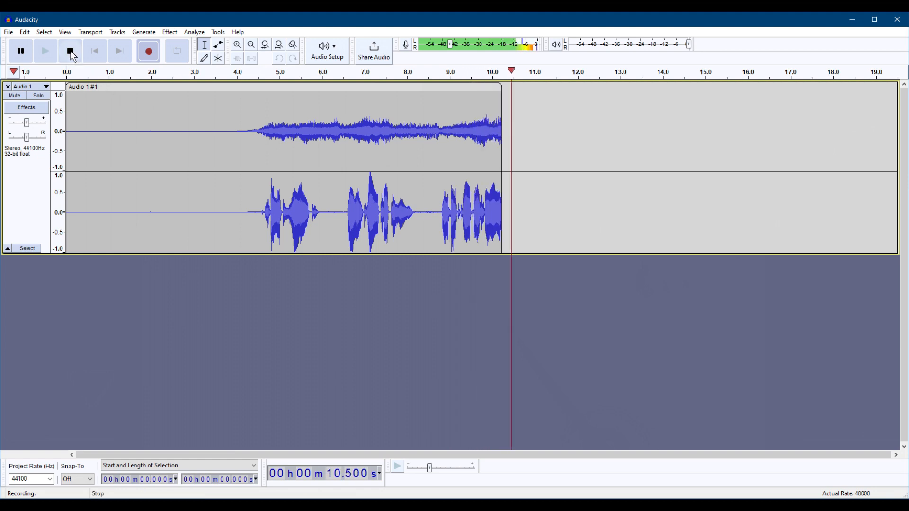
pyautogui.click(69, 51)
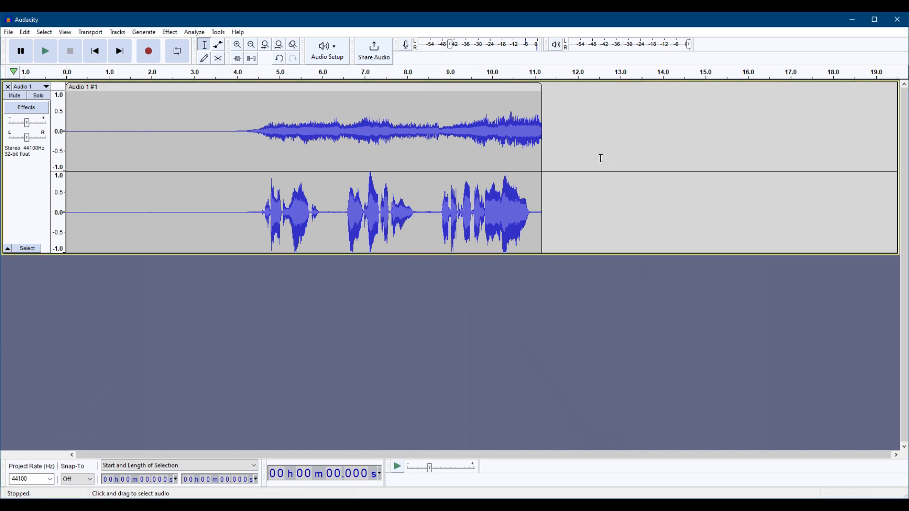
pyautogui.moveTo(429, 157)
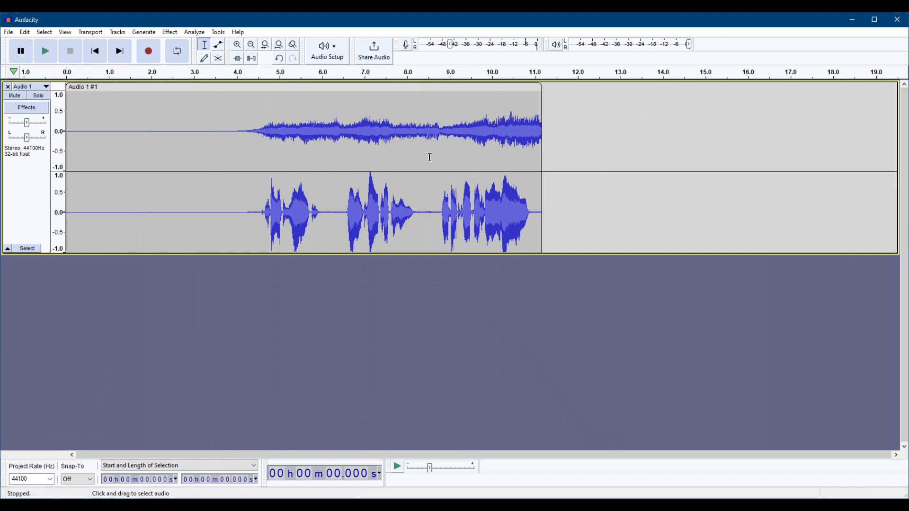
pyautogui.moveTo(516, 118)
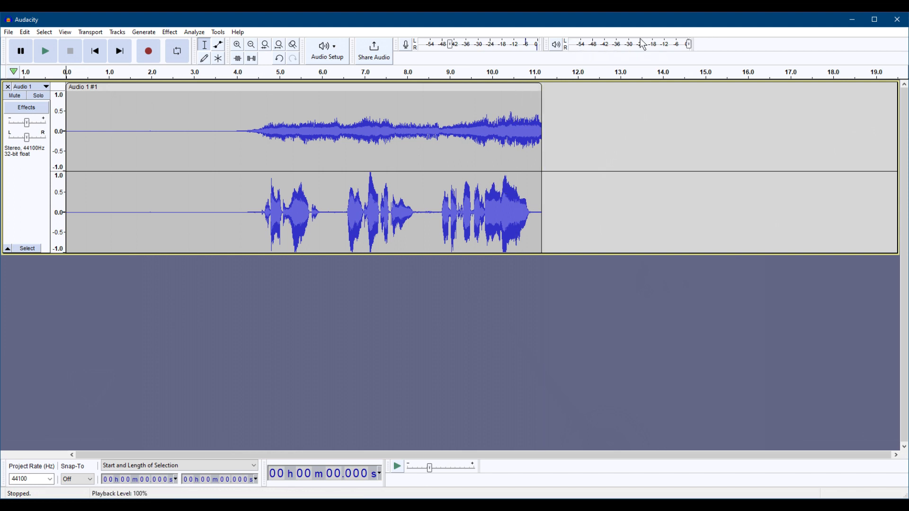
pyautogui.moveTo(680, 60)
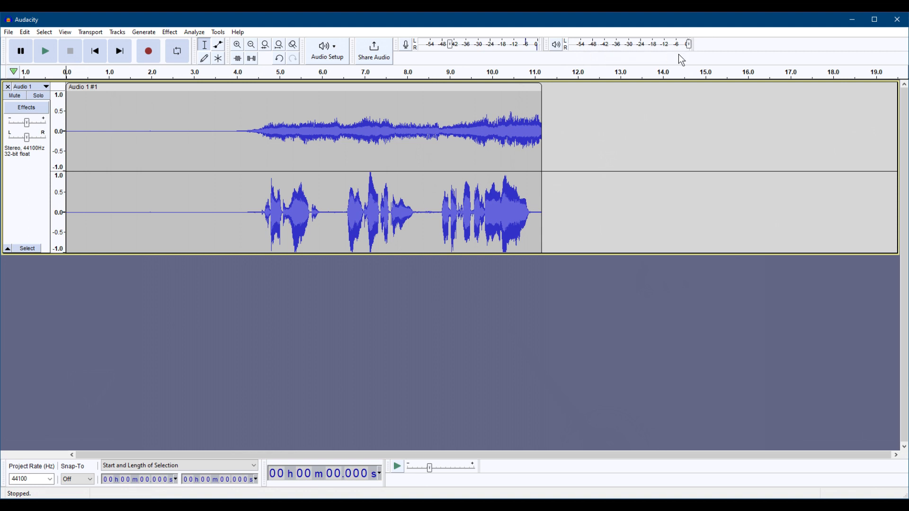
pyautogui.moveTo(637, 101)
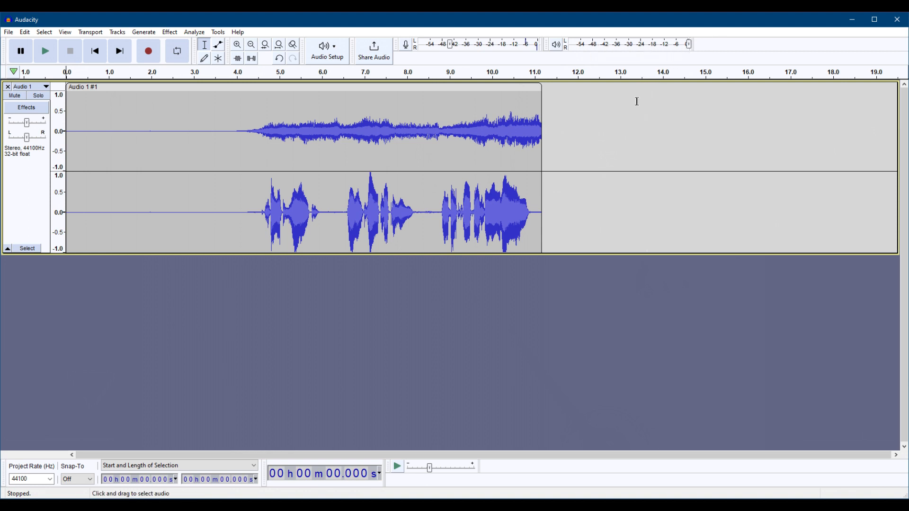
pyautogui.moveTo(627, 113)
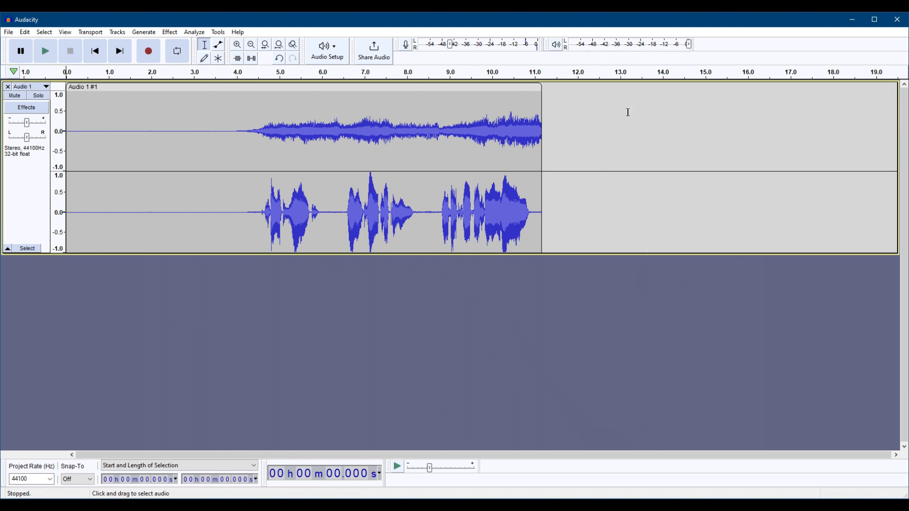
pyautogui.moveTo(27, 137)
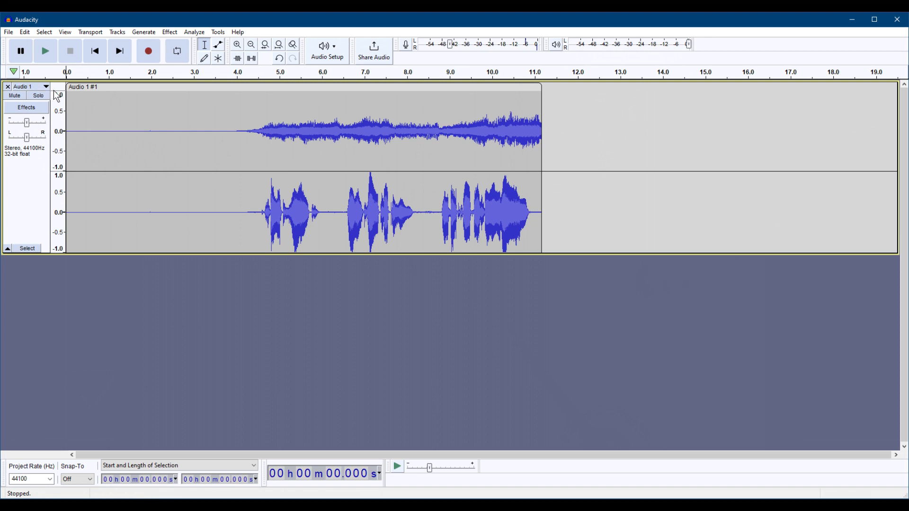
pyautogui.moveTo(128, 130)
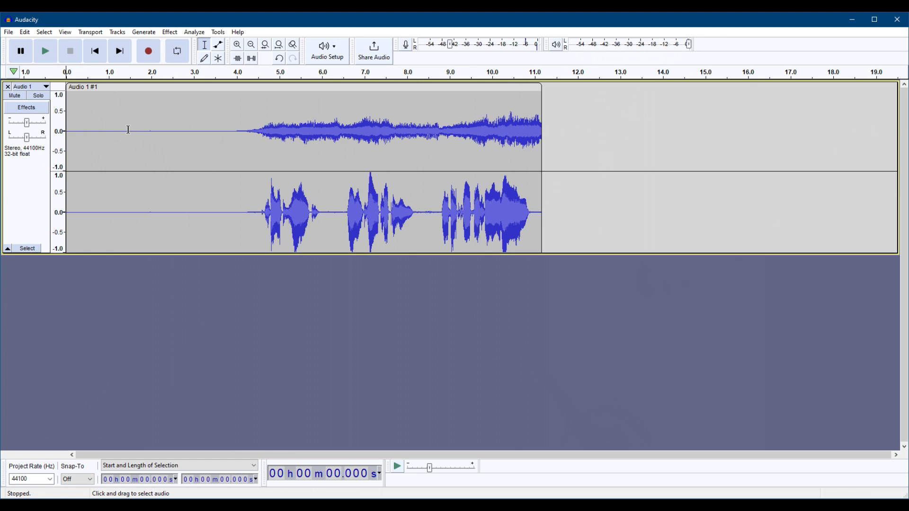
pyautogui.moveTo(20, 50)
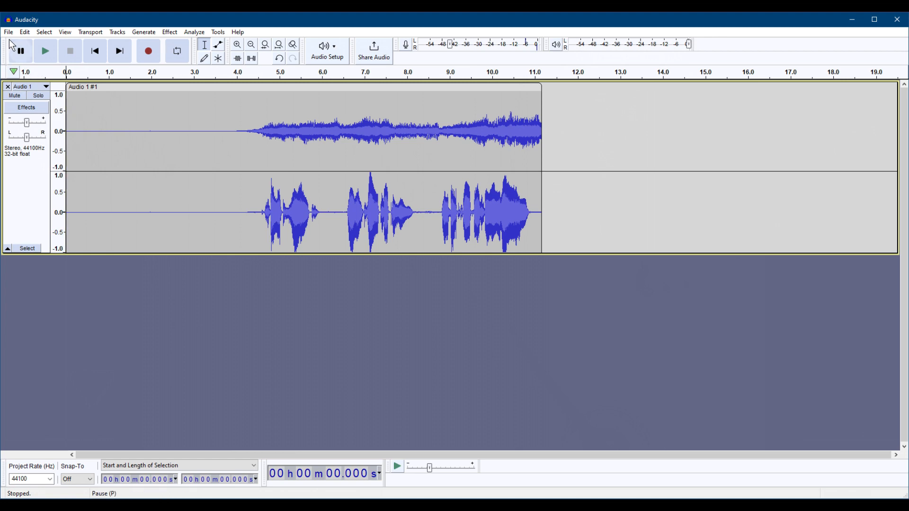
# Open the File menu with the Export submenu highlighted.
pyautogui.click(9, 33)
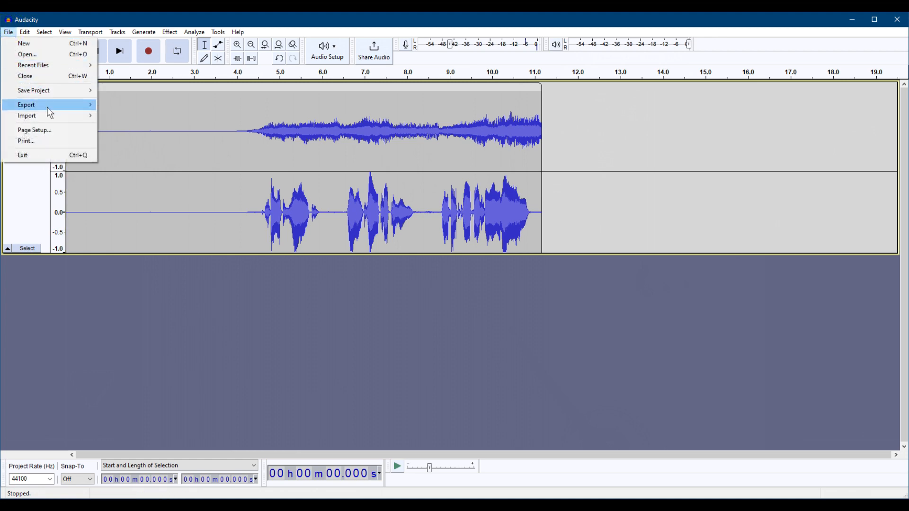